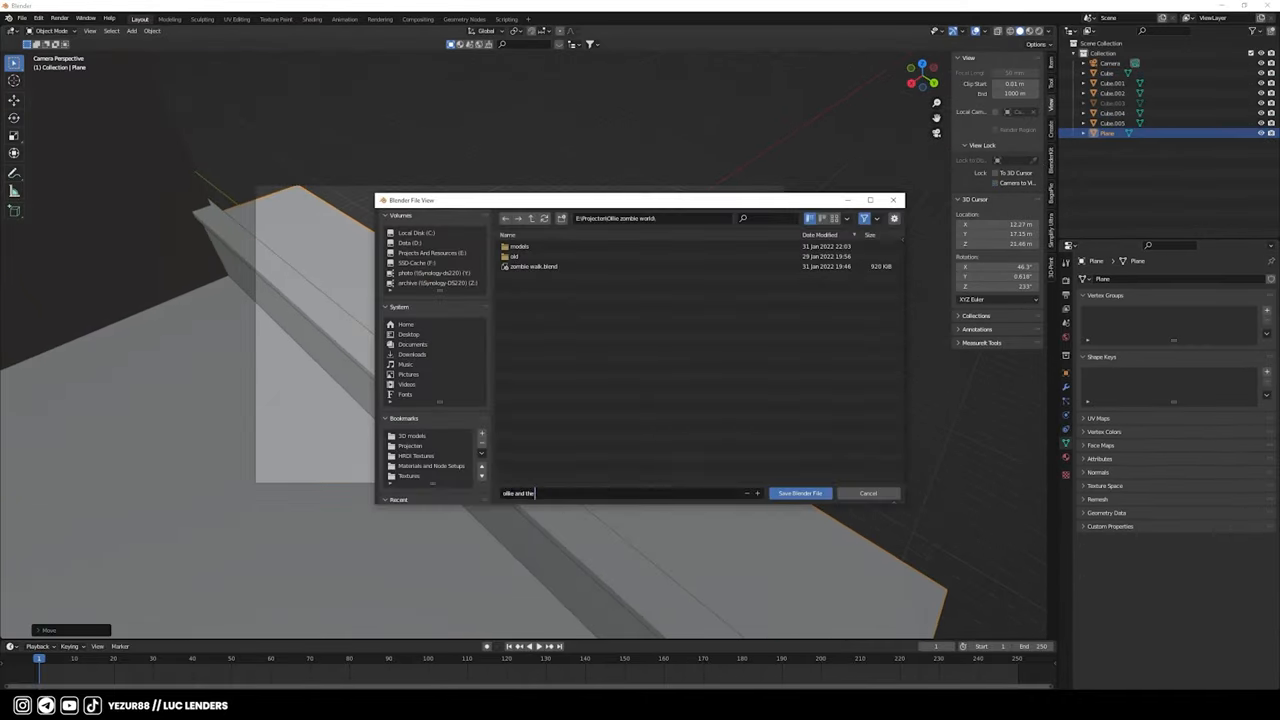
- Save into the zombie walk folder, block out buildings with cubes, and add a World Sky Texture
{"action": "left_click", "coordinate": [800, 493]}
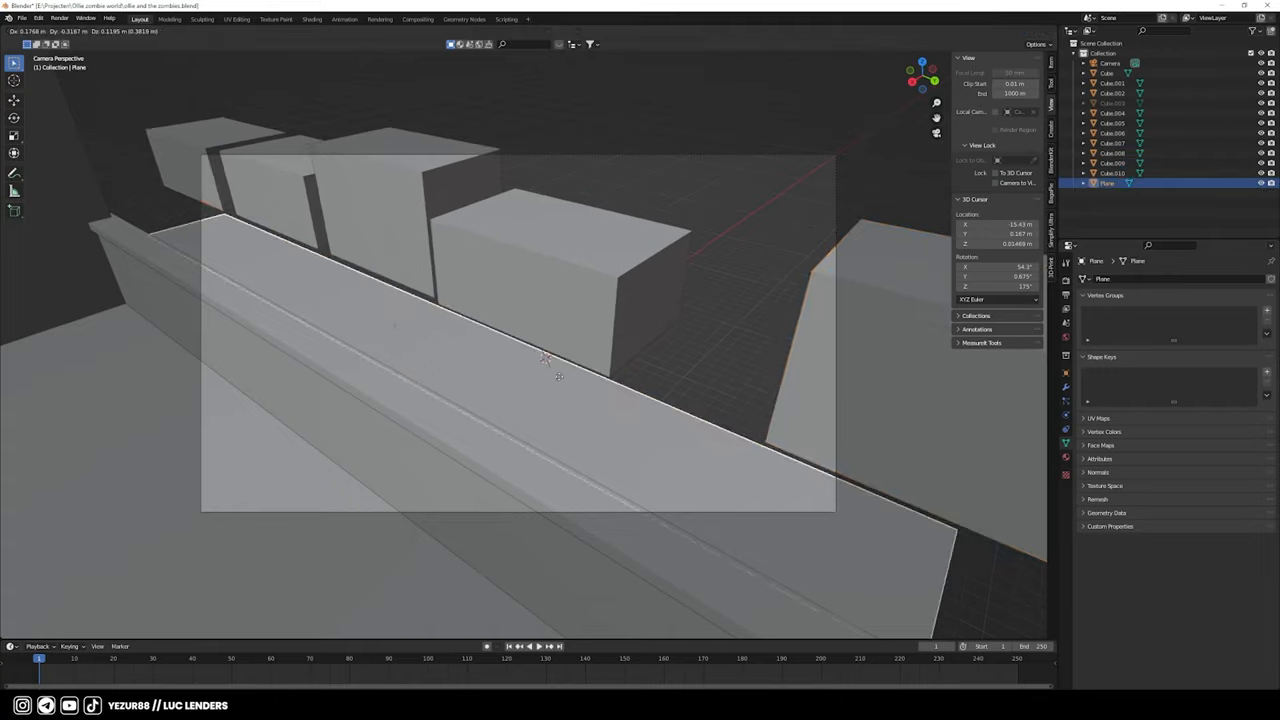
{"action": "left_click", "coordinate": [312, 19]}
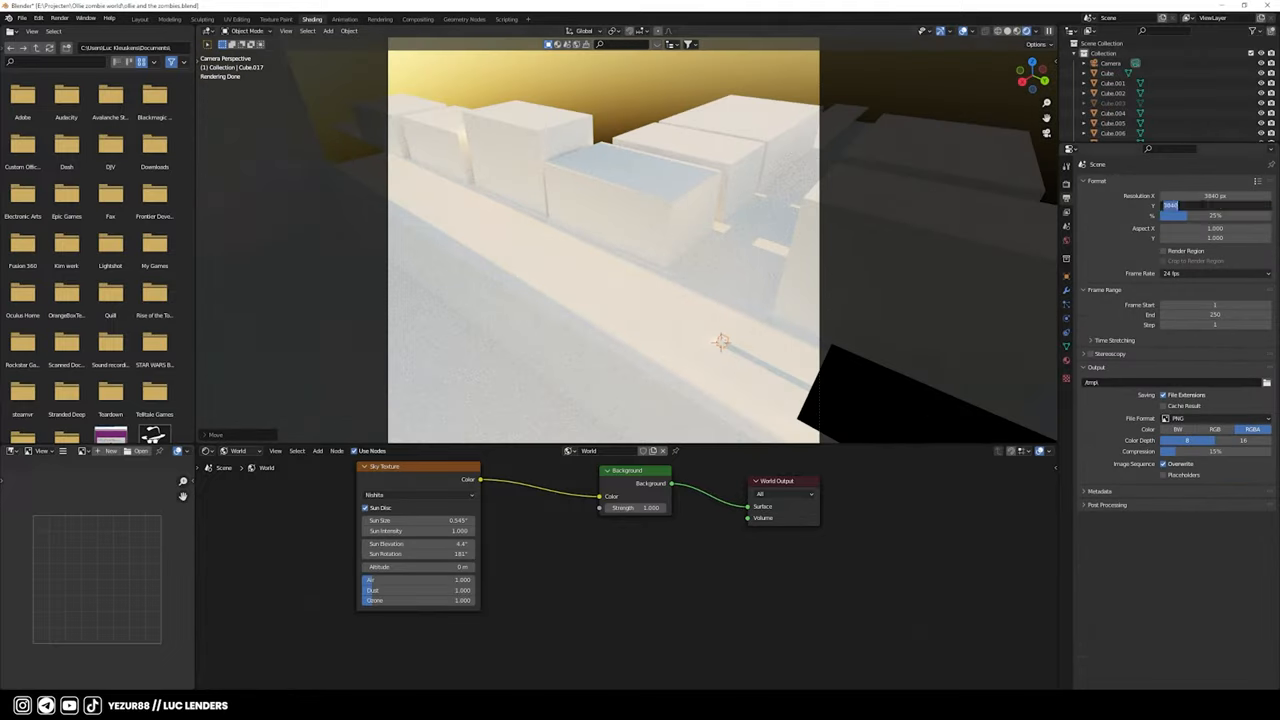
{"action": "left_click", "coordinate": [140, 18]}
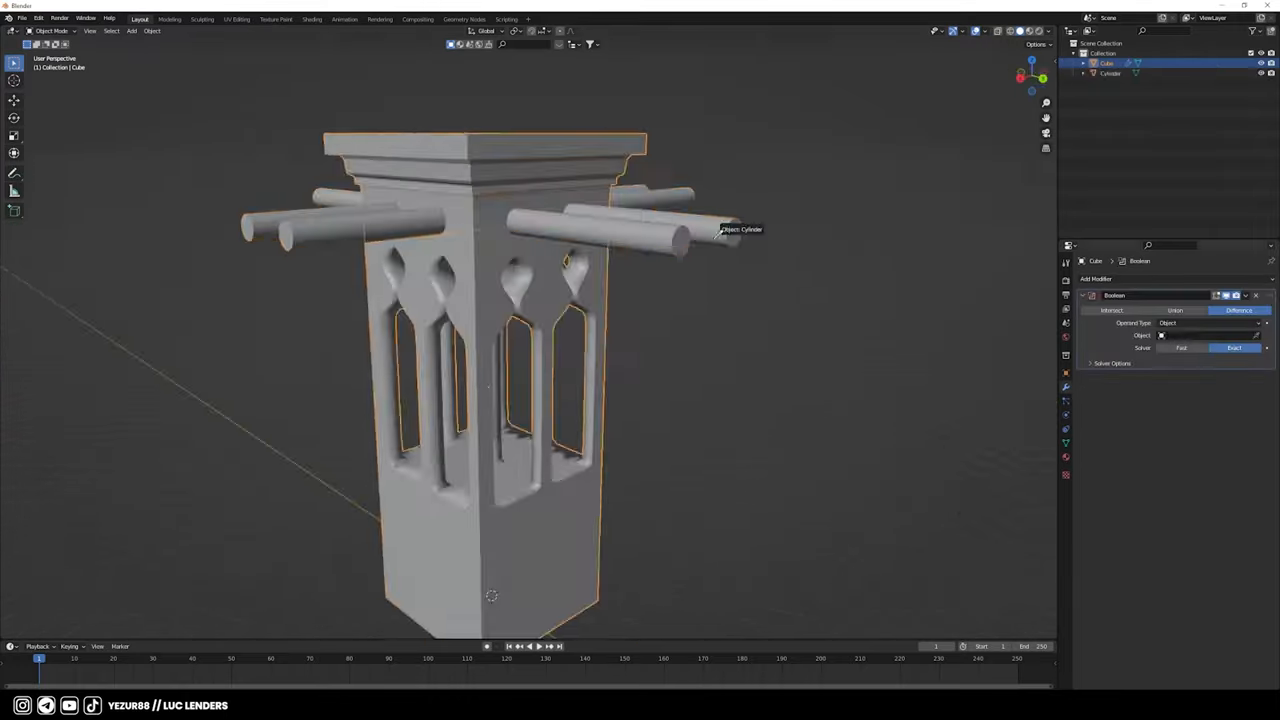
- Add a Bump node to the wood material, model the L-shaped wall, and build the image-plane facade
{"action": "left_click", "coordinate": [312, 19]}
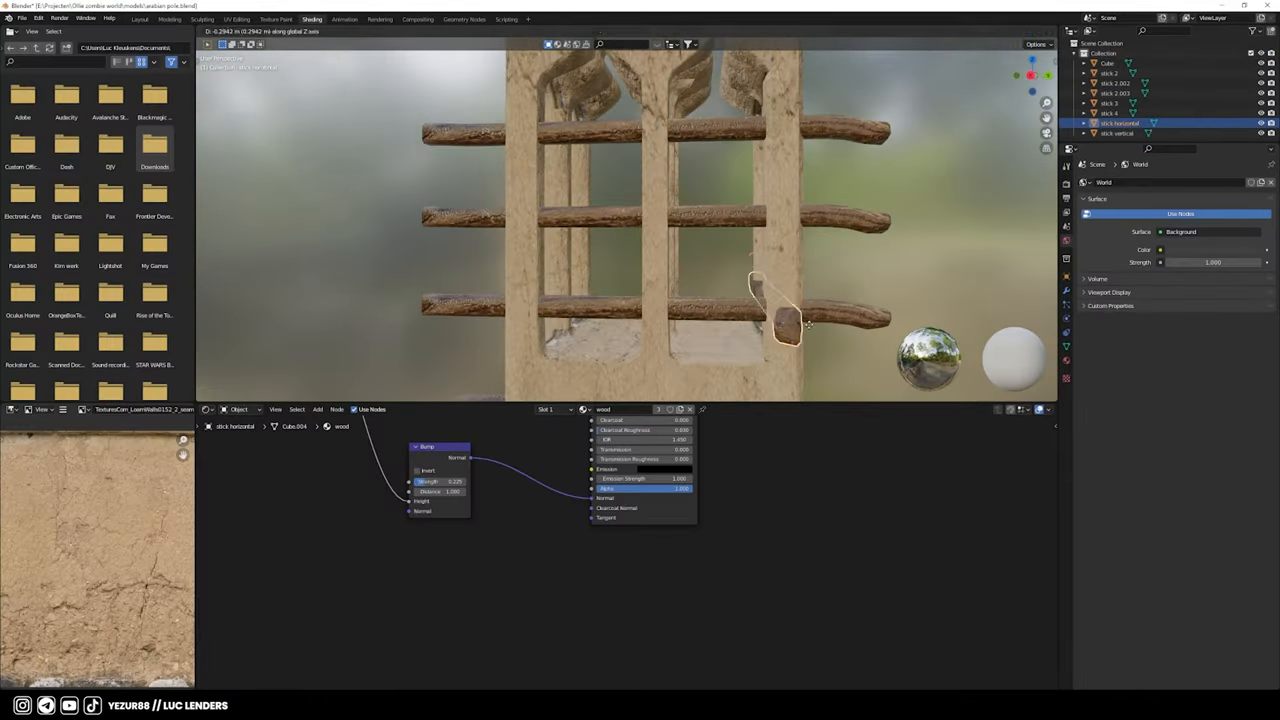
{"action": "left_click", "coordinate": [140, 18]}
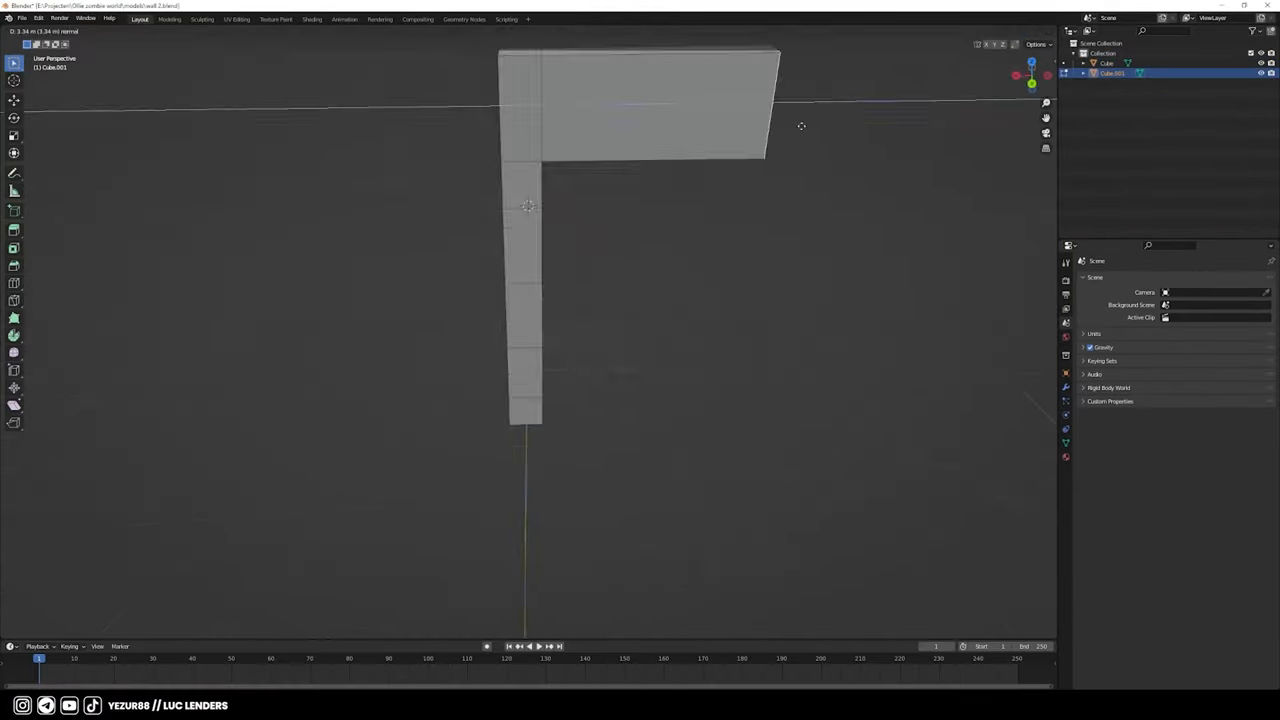
{"action": "key", "text": "Tab"}
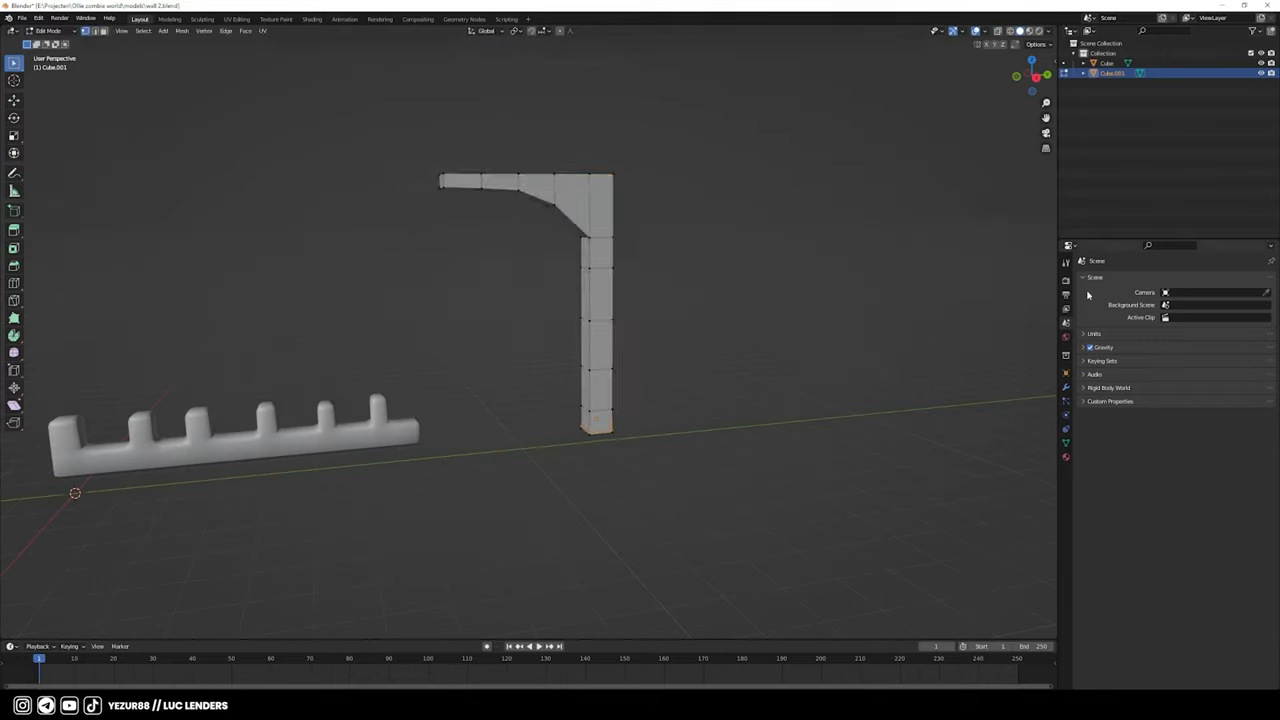
{"action": "left_click", "coordinate": [236, 18]}
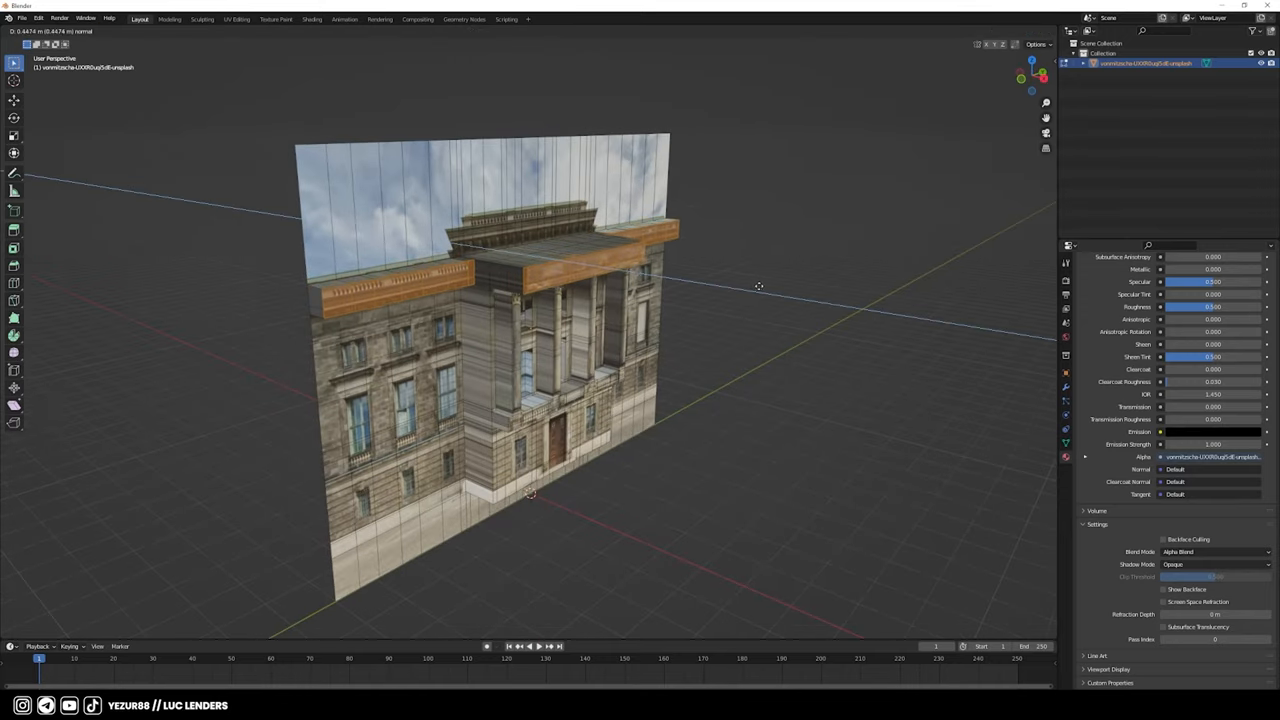
- Import the scanned tower with its Principled BSDF material and preview it in Rendered camera view
{"action": "key", "text": "Tab"}
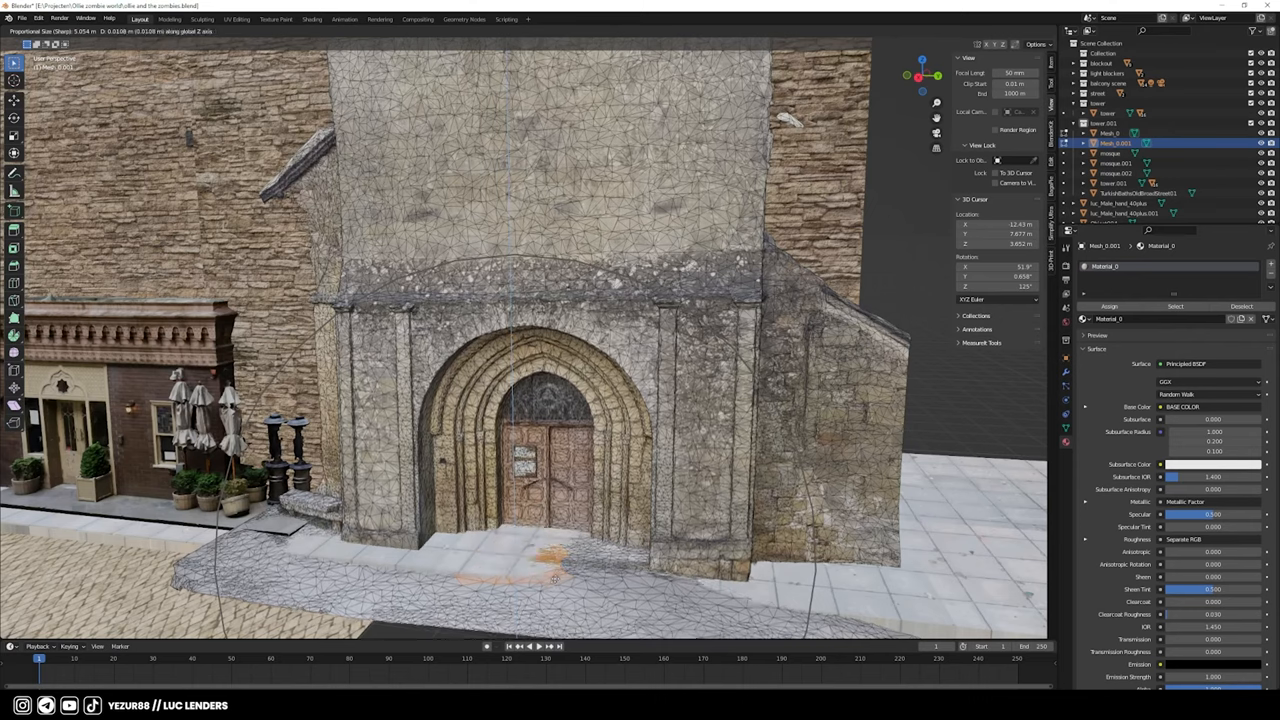
{"action": "key", "text": "Tab"}
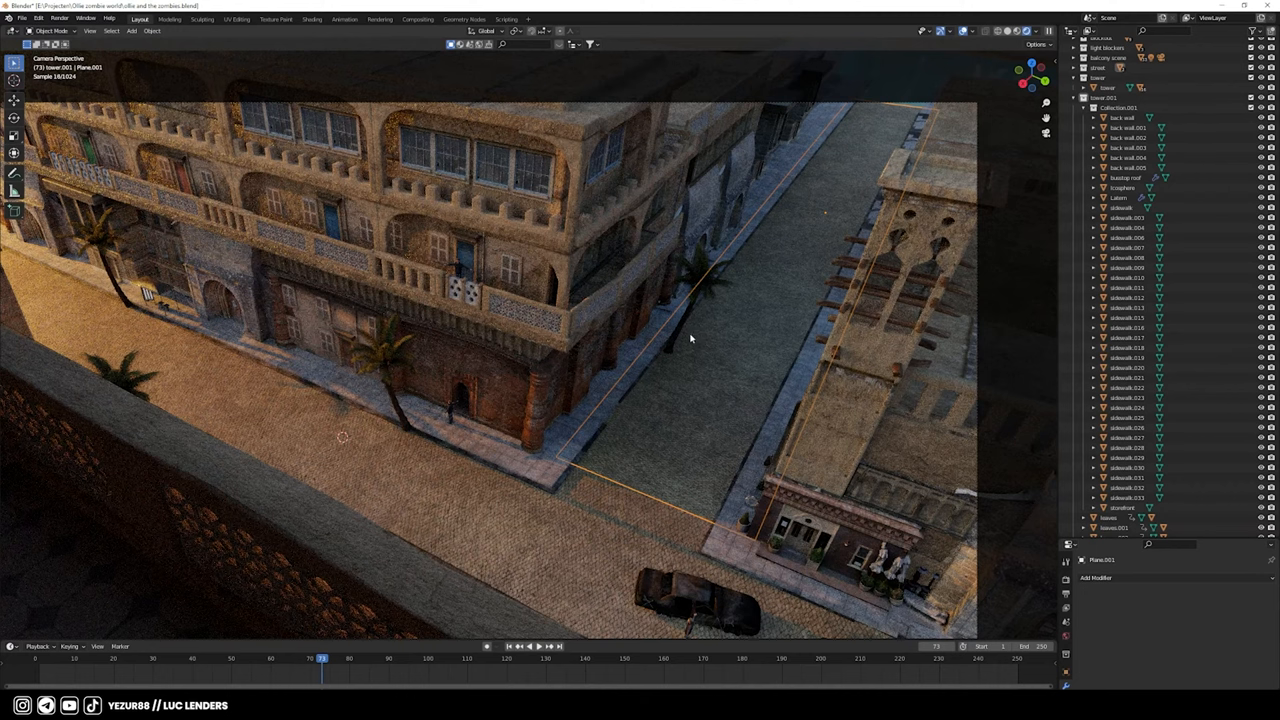
{"action": "mouse_move", "coordinate": [403, 372]}
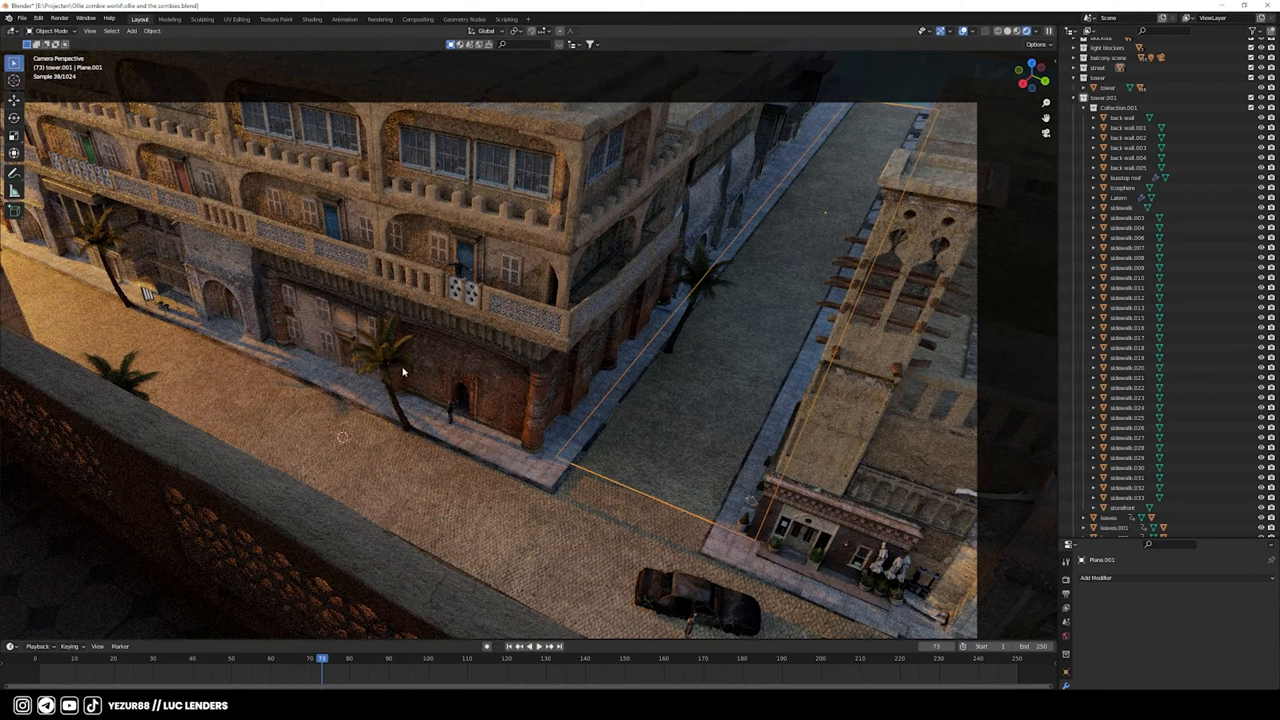
{"action": "mouse_move", "coordinate": [672, 348]}
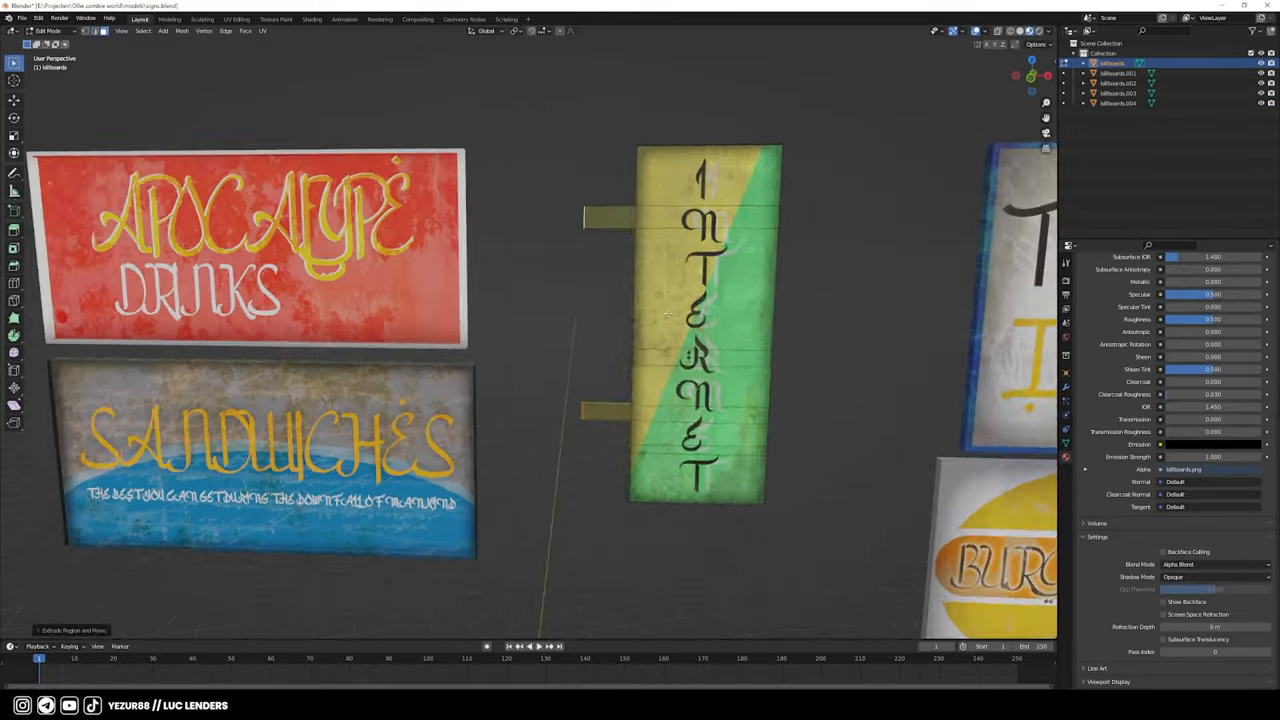
- Add billboard-textured drinks, sandwiches and internet signs, and place the Fuse Box Dirty asset
{"action": "left_click", "coordinate": [236, 18]}
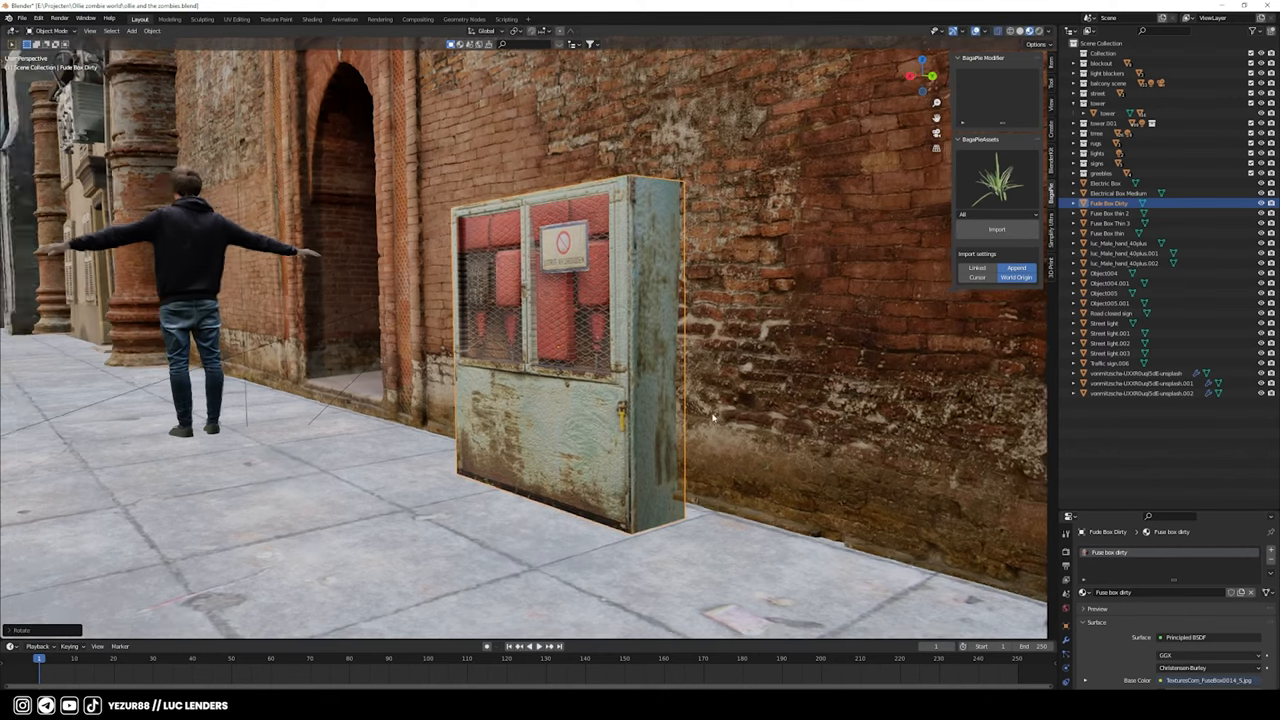
- Load the storefront screenshot in UV Editing and fit the storefront UVs onto it
{"action": "left_click", "coordinate": [237, 18]}
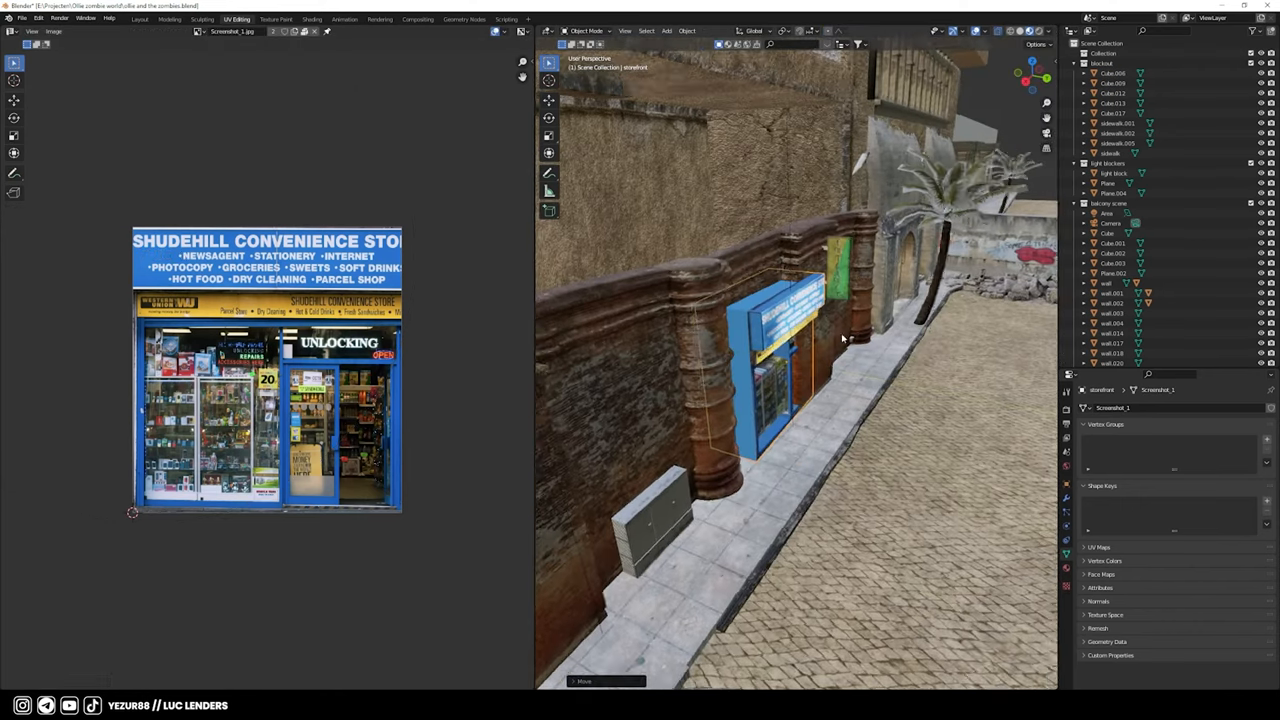
{"action": "left_click", "coordinate": [140, 19]}
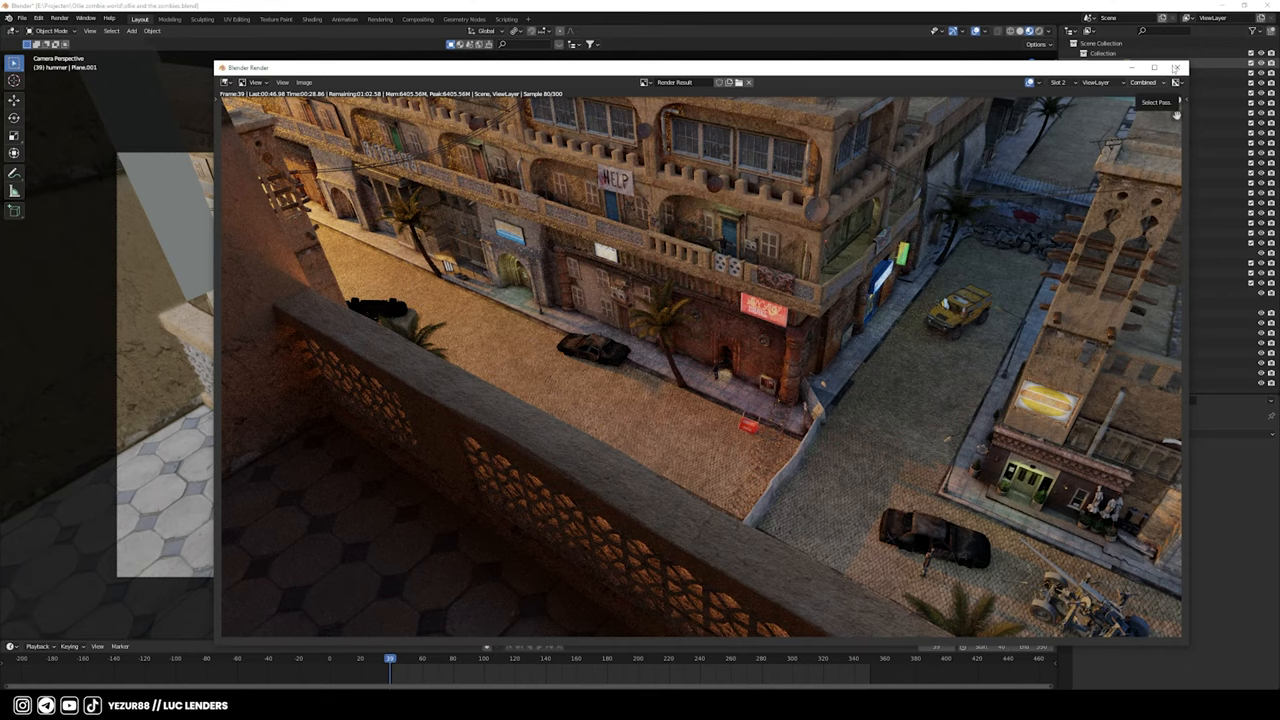
- Render the balcony camera view with Render Image (F12)
{"action": "left_click", "coordinate": [1177, 67]}
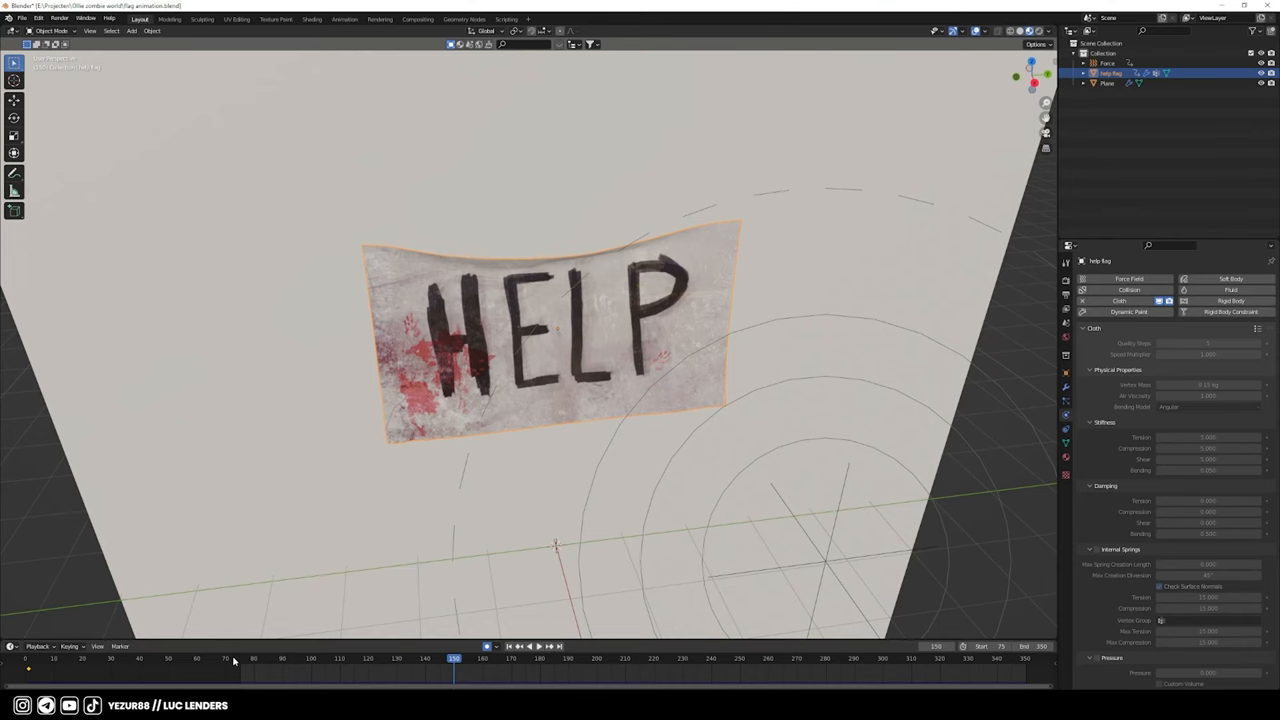
- Give the HELP flag Cloth physics and a Wind force field, then play the timeline
{"action": "left_click", "coordinate": [311, 18]}
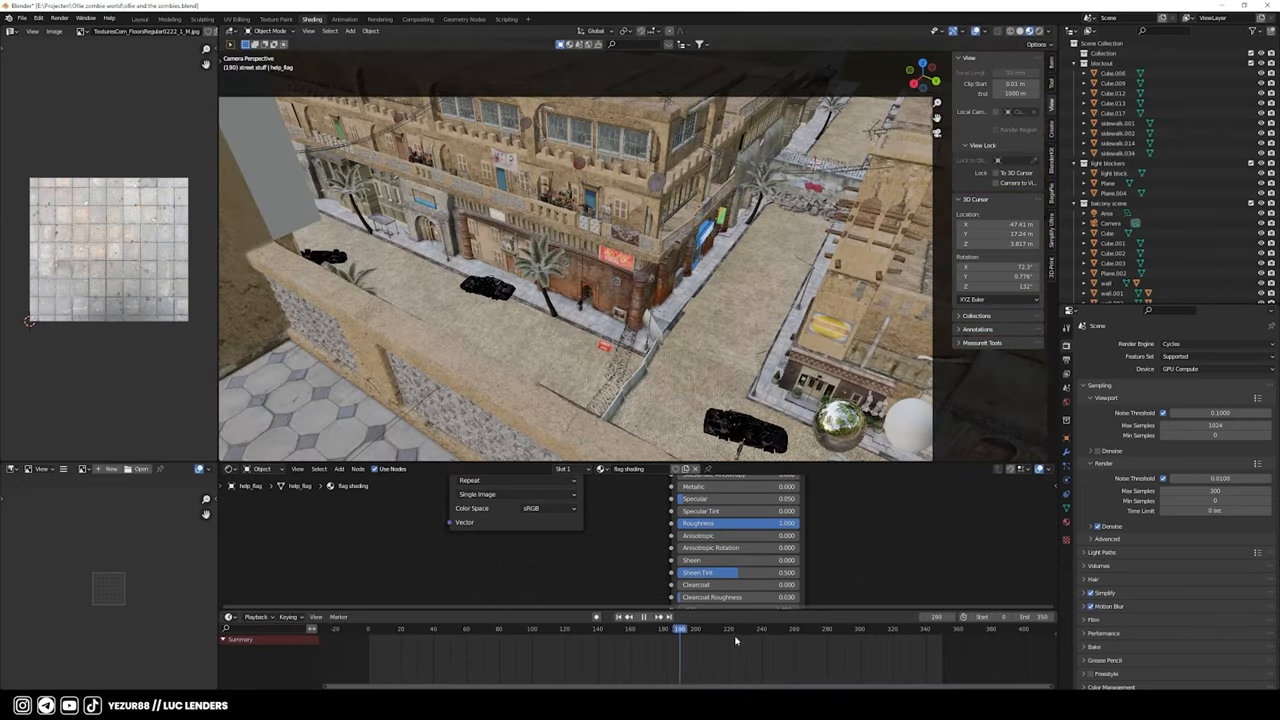
{"action": "left_click", "coordinate": [600, 629]}
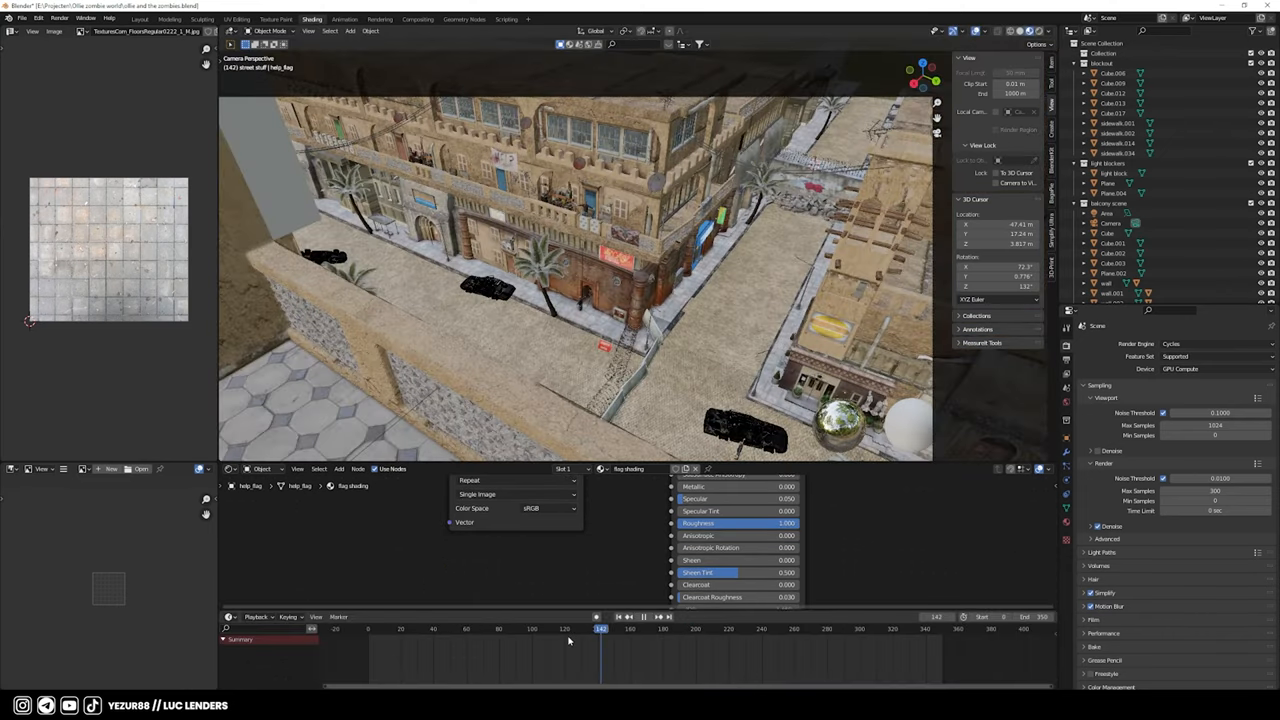
{"action": "left_click", "coordinate": [886, 629]}
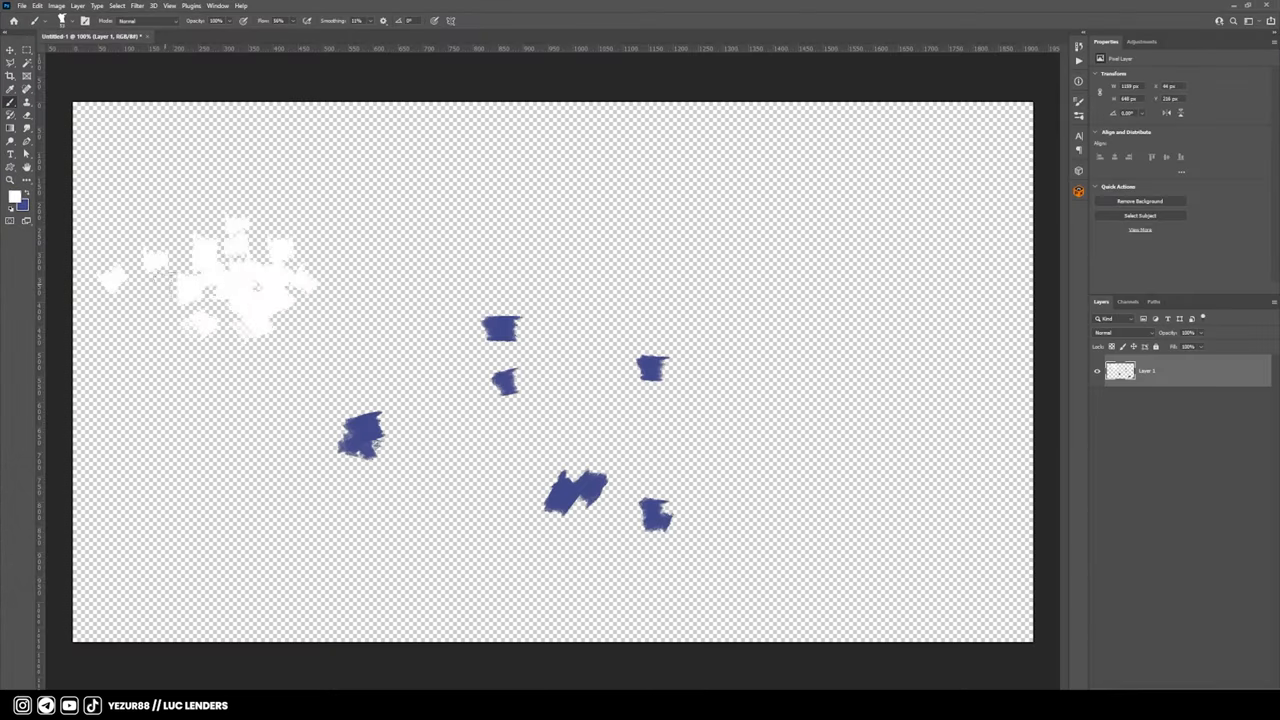
- Dab rough blue and white brush strokes across transparent Layer 1
{"action": "left_click", "coordinate": [16, 197]}
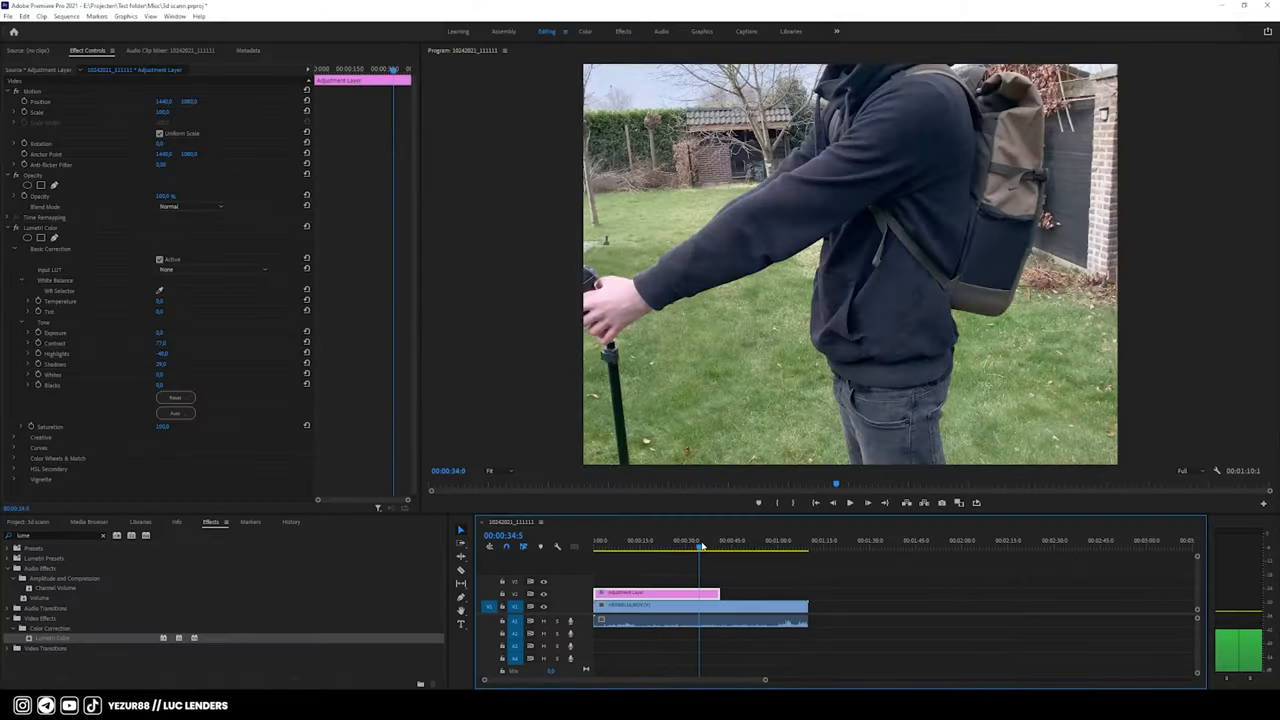
- Scrub the Lumetri-graded scanning footage later and earlier, then return to the scanned mesh in Blender
{"action": "left_click", "coordinate": [765, 547]}
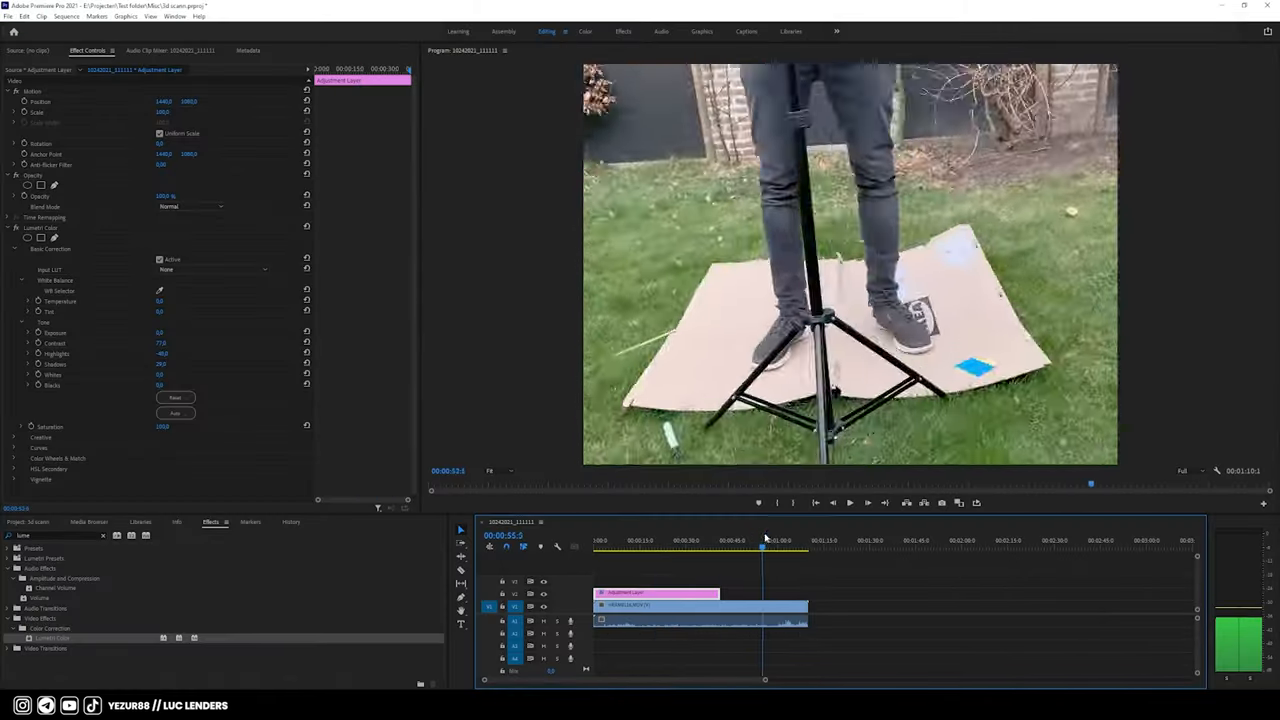
{"action": "left_click", "coordinate": [635, 540]}
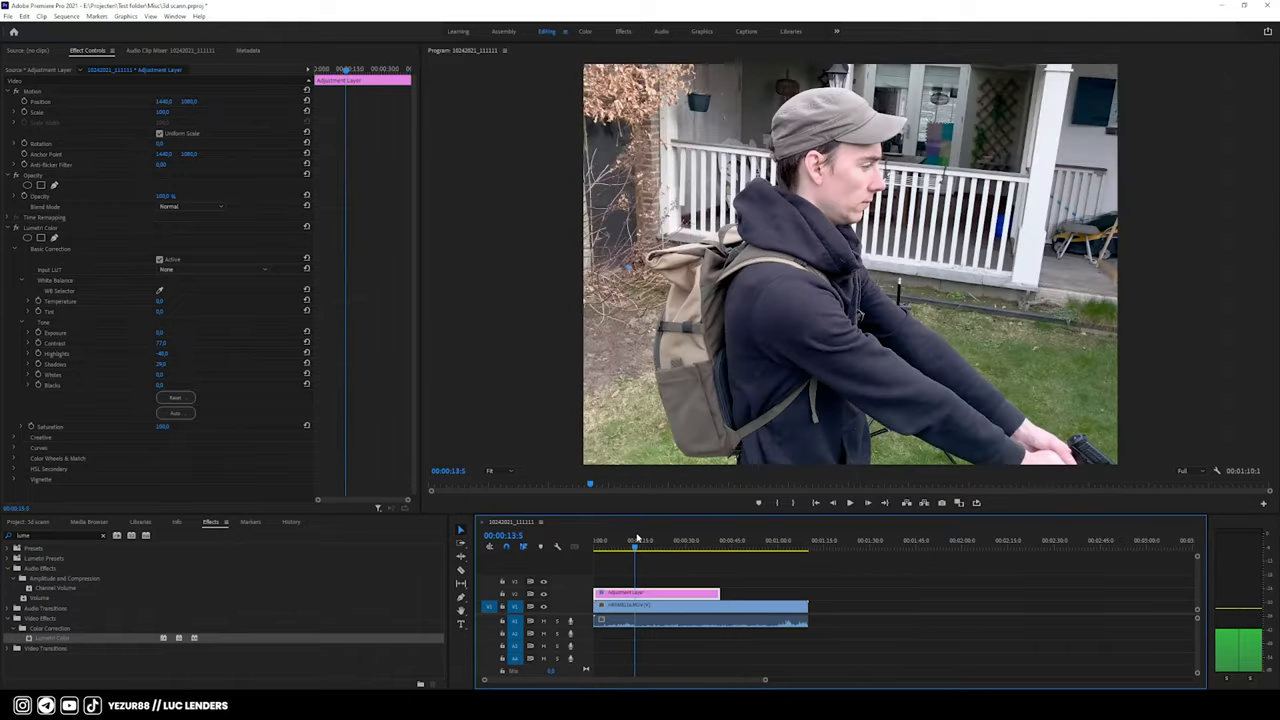
{"action": "left_click", "coordinate": [600, 540]}
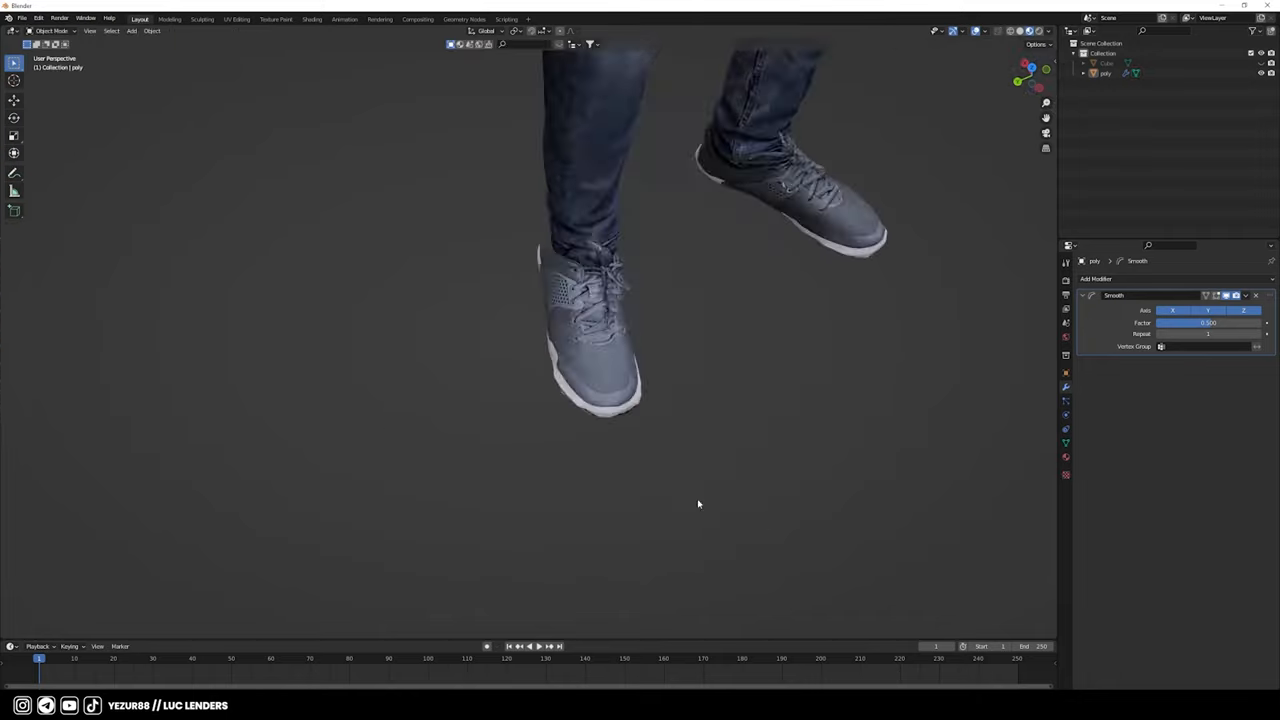
- Connect an Image Texture with a Mapping node to the Principled BSDF Base Color
{"action": "left_click", "coordinate": [312, 19]}
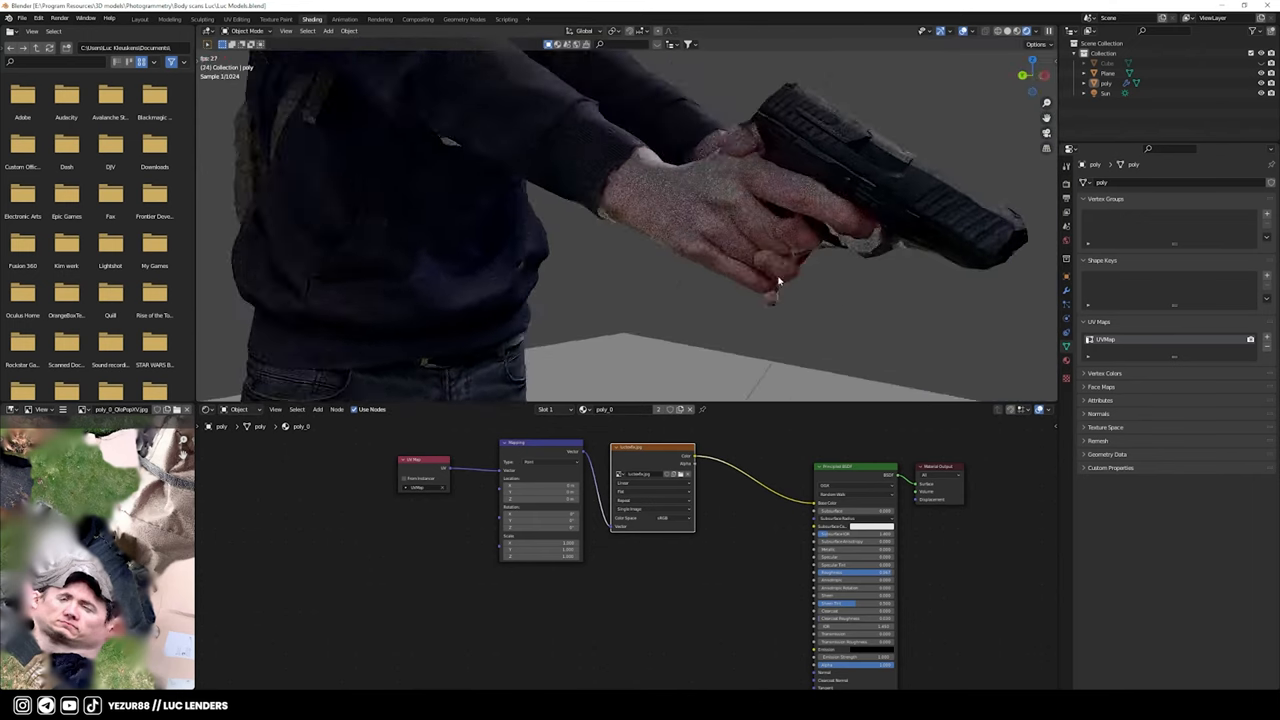
{"action": "left_click", "coordinate": [140, 18]}
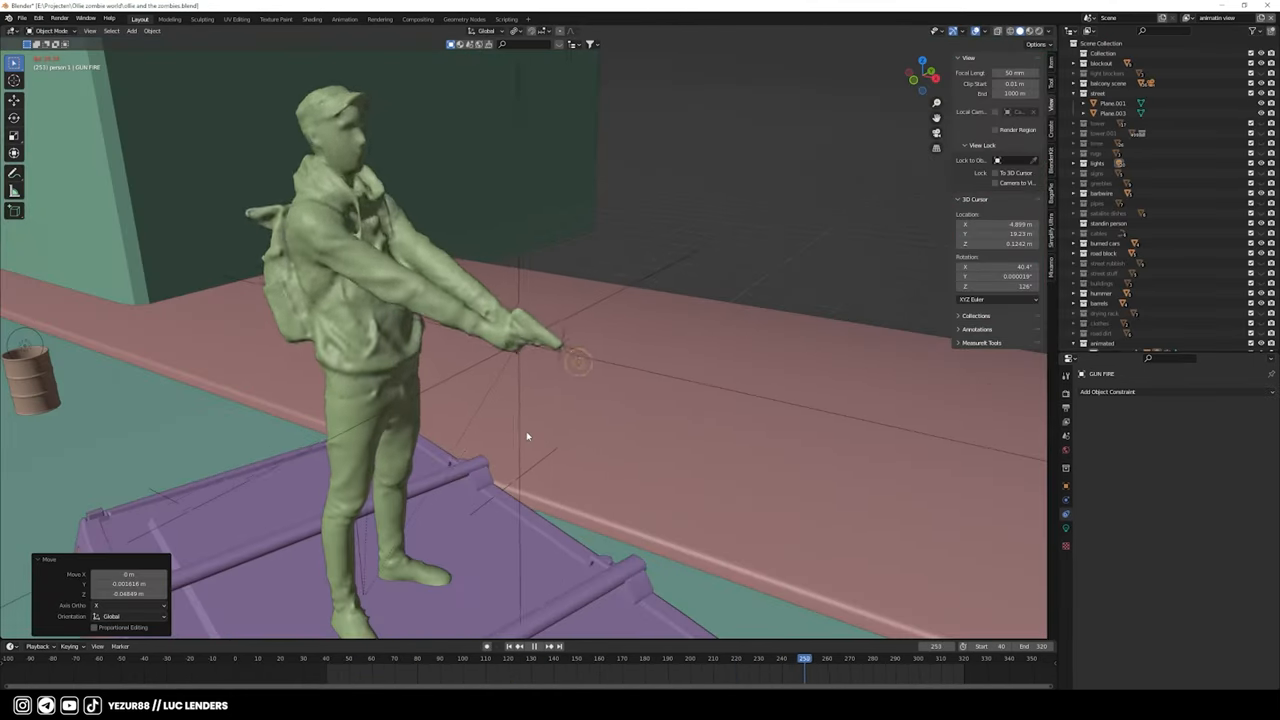
- Select the GUN FIRE flash and move it onto the scanned figure's pistol muzzle
{"action": "left_click", "coordinate": [897, 658]}
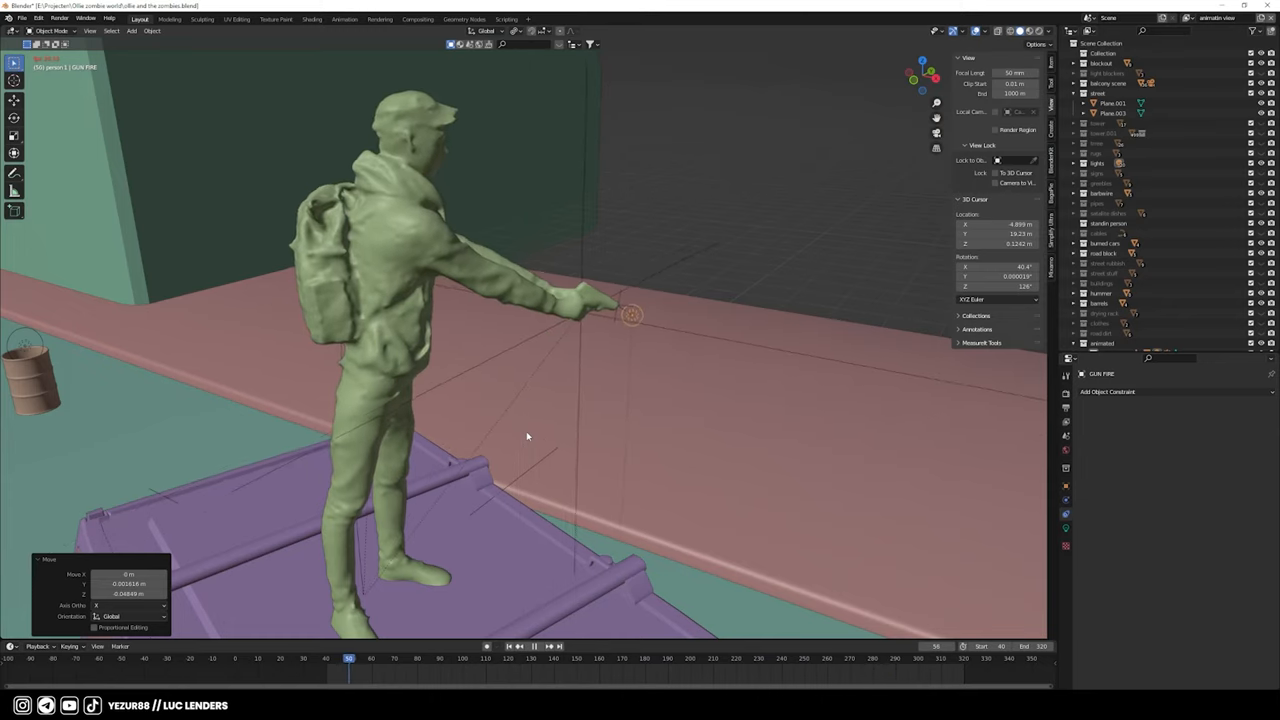
{"action": "left_click", "coordinate": [441, 658]}
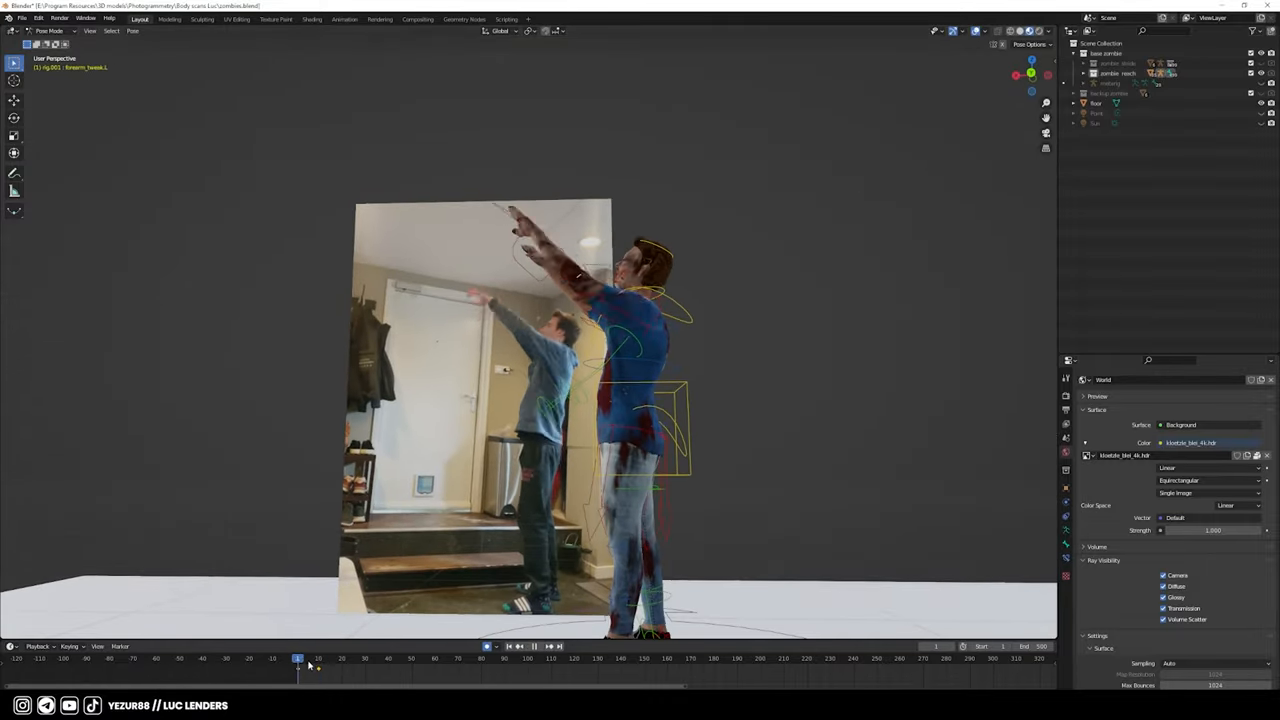
- Move between top-bar workspaces to refine the arms-raised walk keyframes in the Dope Sheet
{"action": "left_click", "coordinate": [345, 18]}
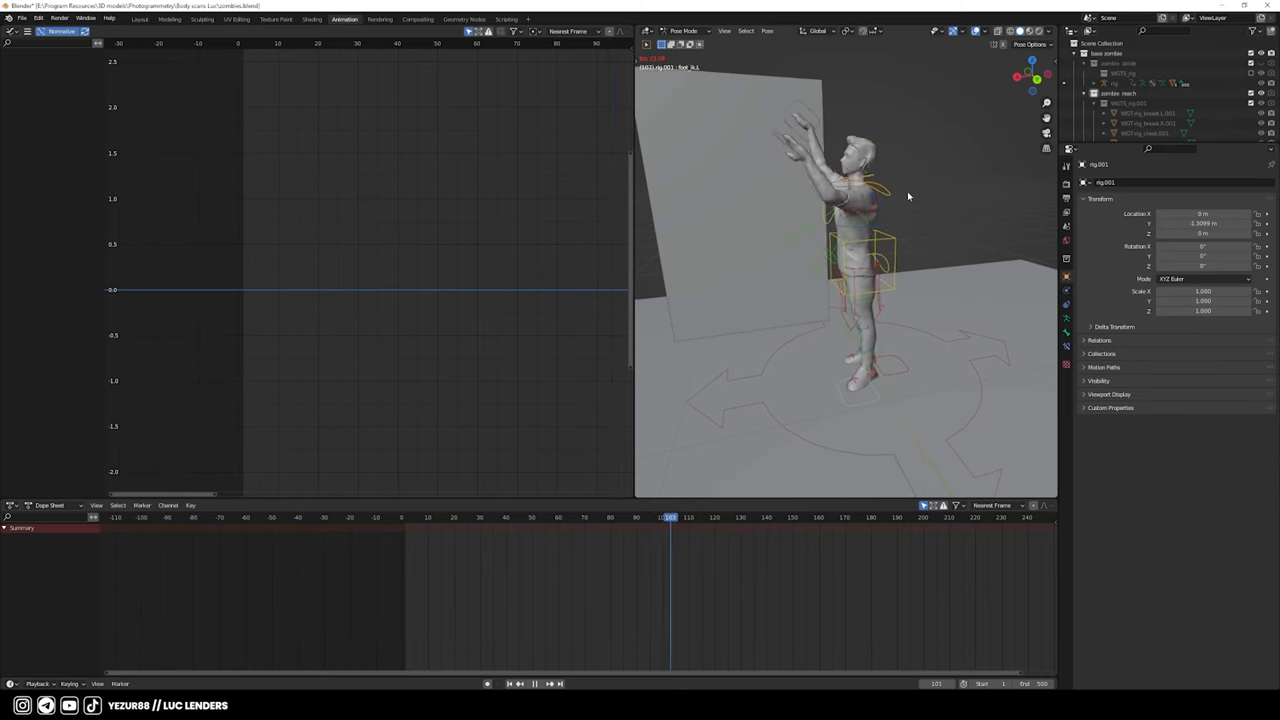
{"action": "left_click", "coordinate": [140, 18]}
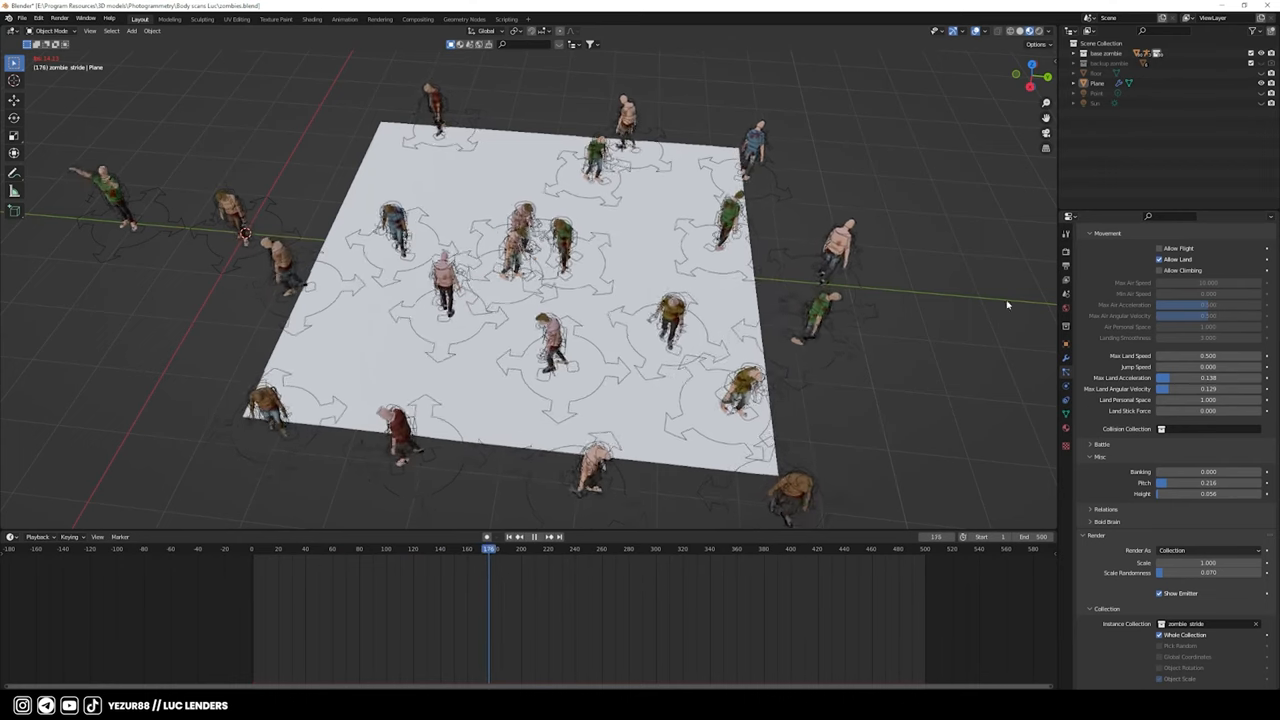
- Set the zombie particle system's physics to Boids with the zombie stride collection
{"action": "left_click", "coordinate": [535, 536]}
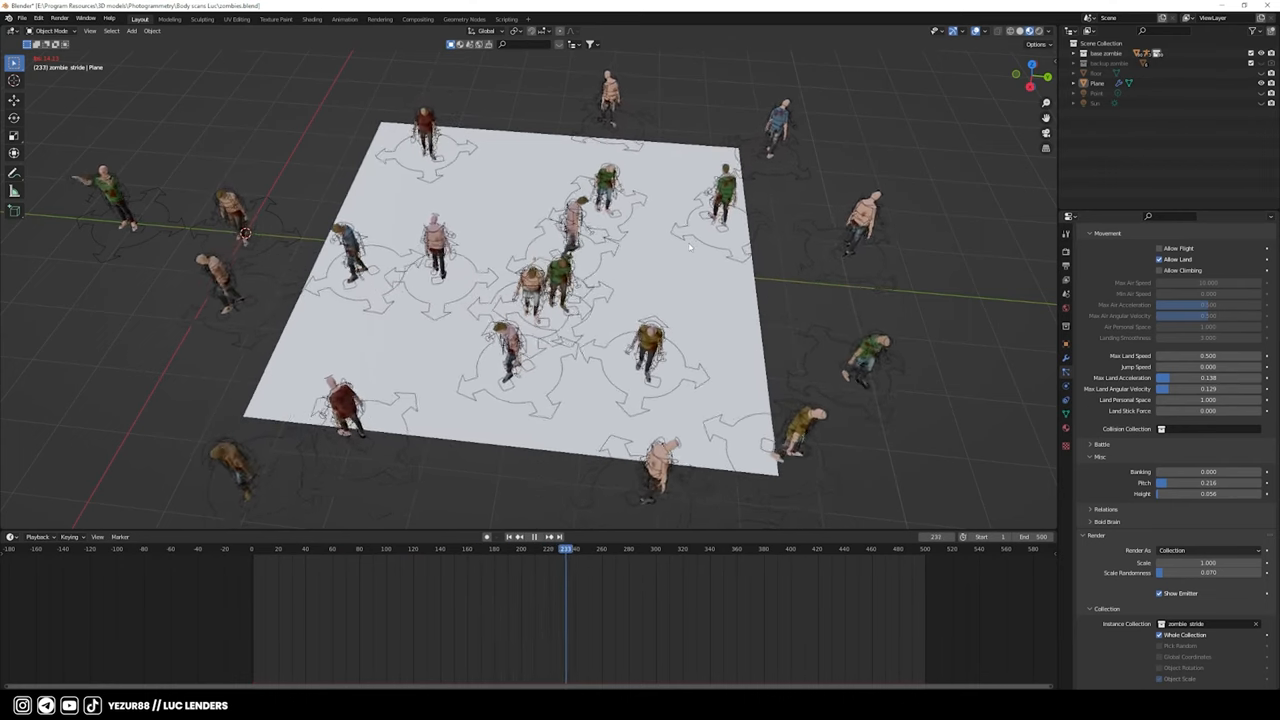
{"action": "left_click", "coordinate": [534, 537]}
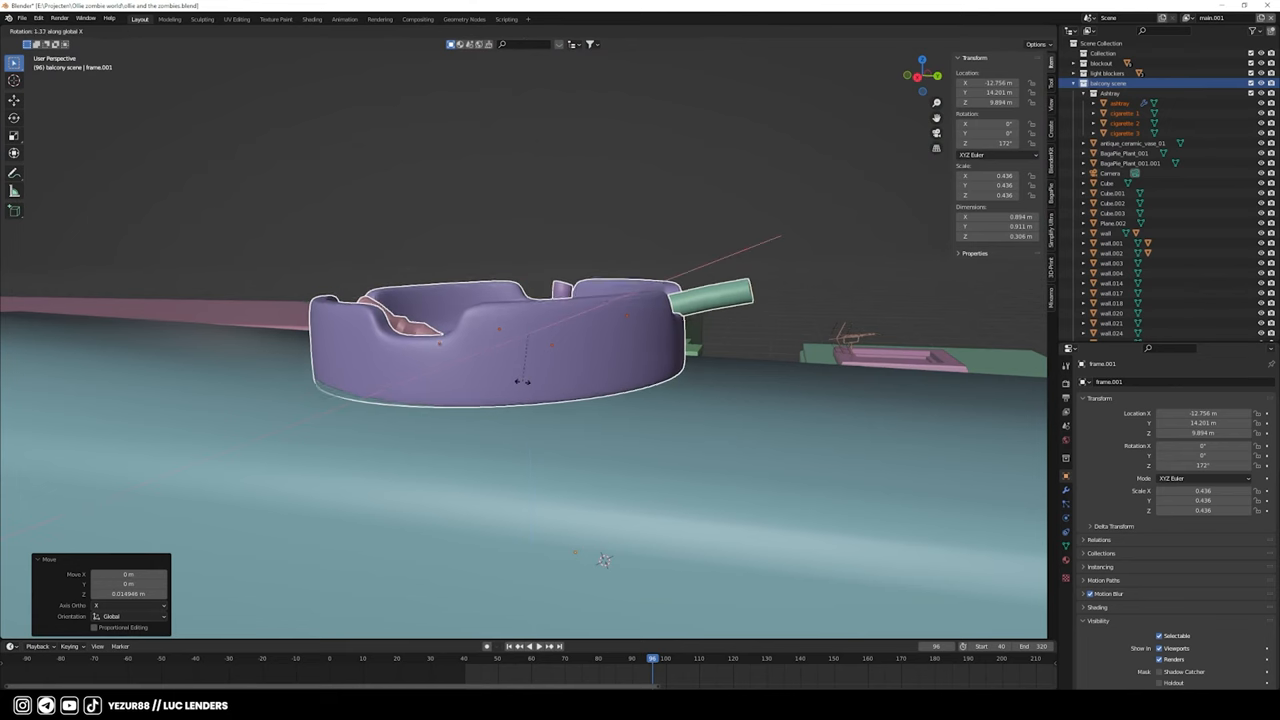
- Switch workspaces to edit the area light's Noise Texture, ColorRamp and Emission nodes
{"action": "left_click", "coordinate": [311, 19]}
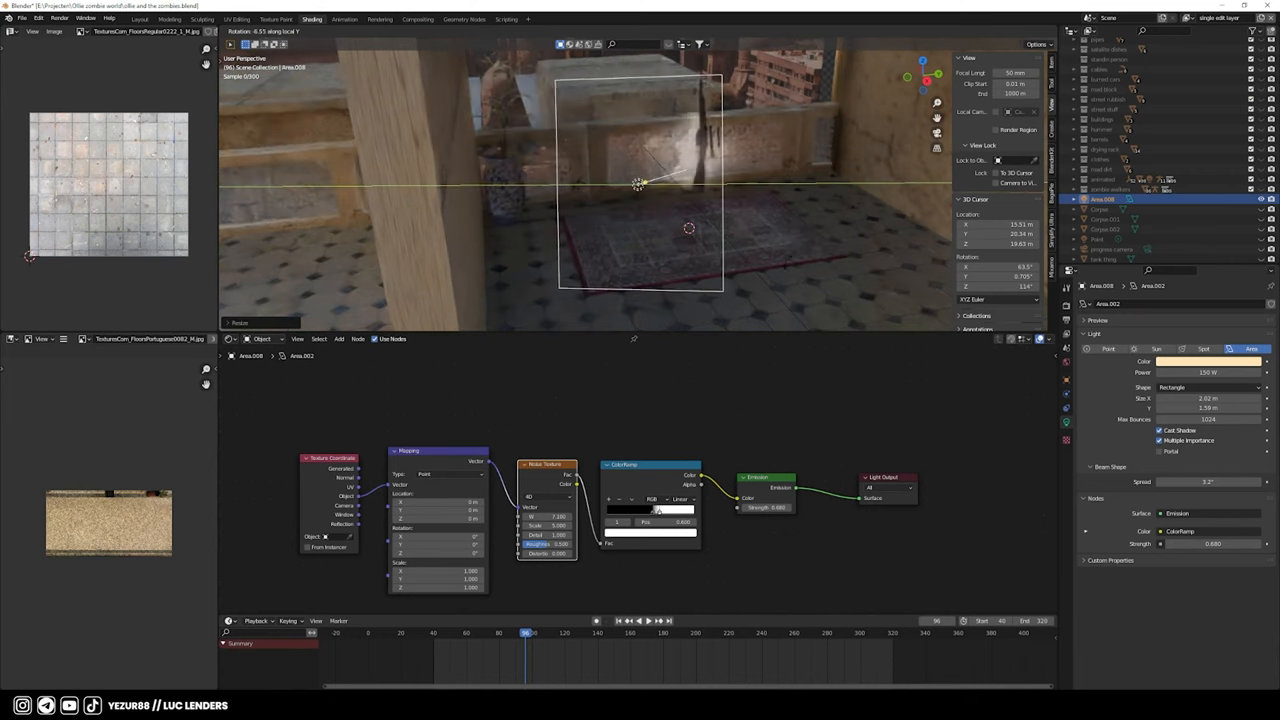